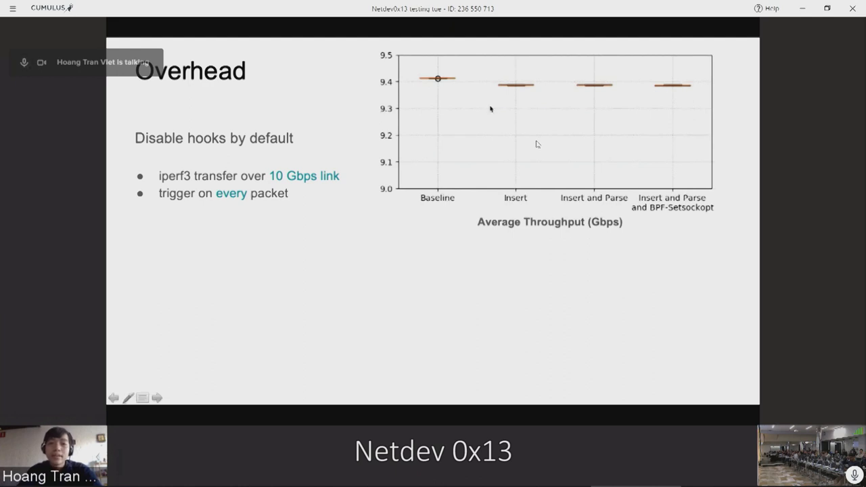
mouse_move(480, 91)
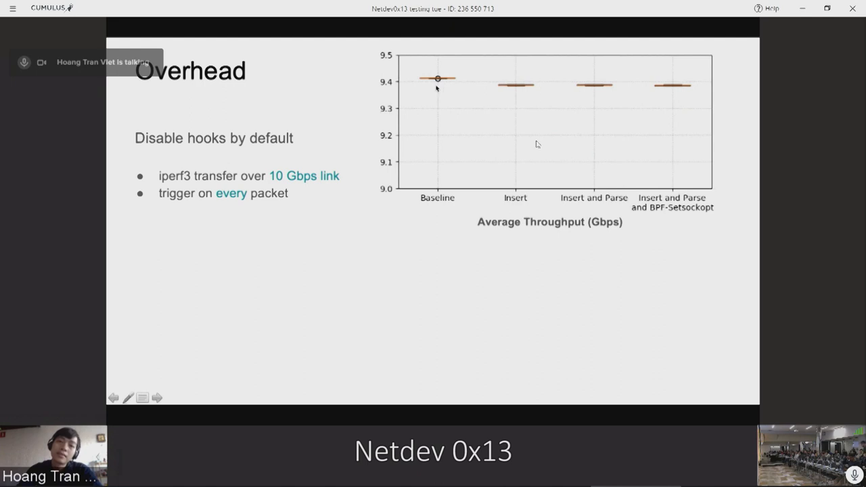
mouse_move(505, 144)
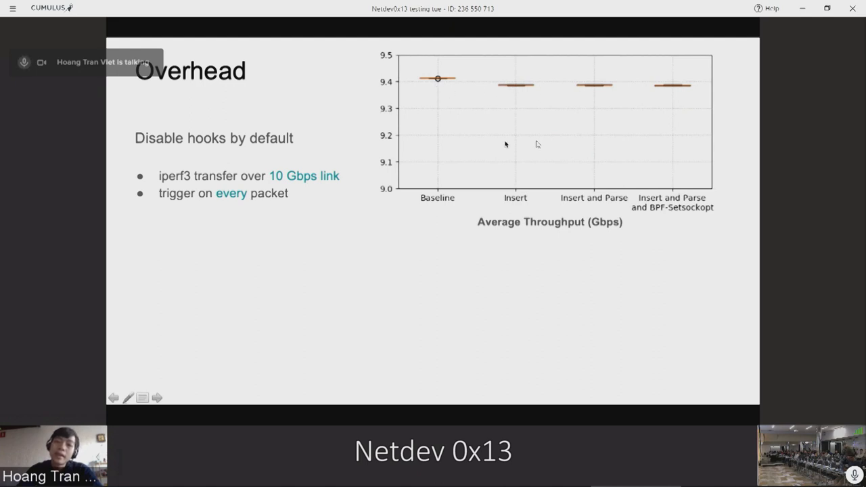
mouse_move(514, 113)
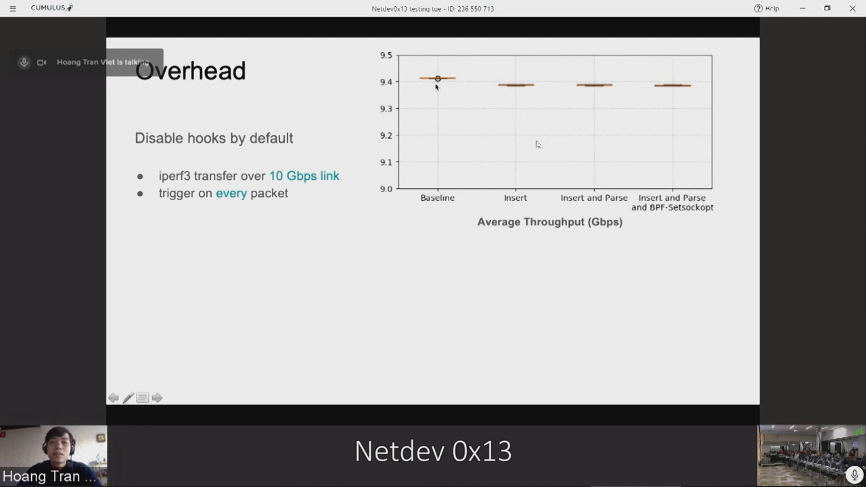
mouse_move(428, 85)
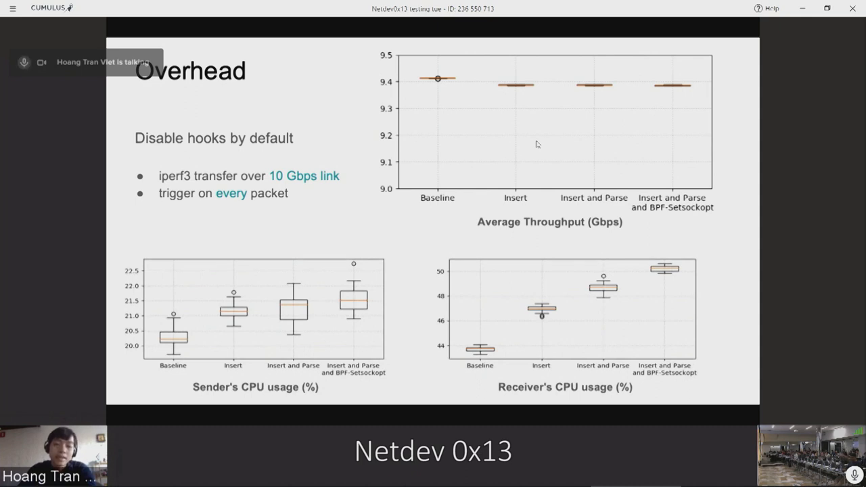
Advance to the TCP User Timeout (UTO) slide.
key("right")
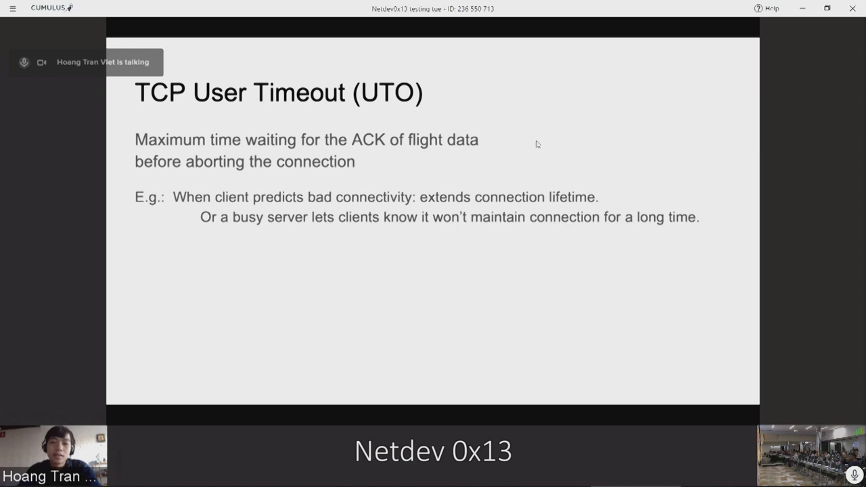
Advance to the Delayed ACK Option slide.
key("Right")
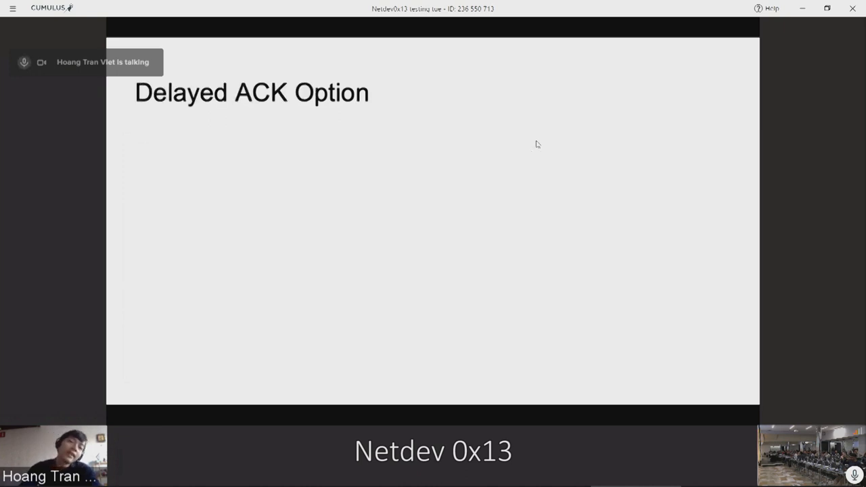
Advance to the Path Manager slide on which paths to create, remove or announce.
key("Right")
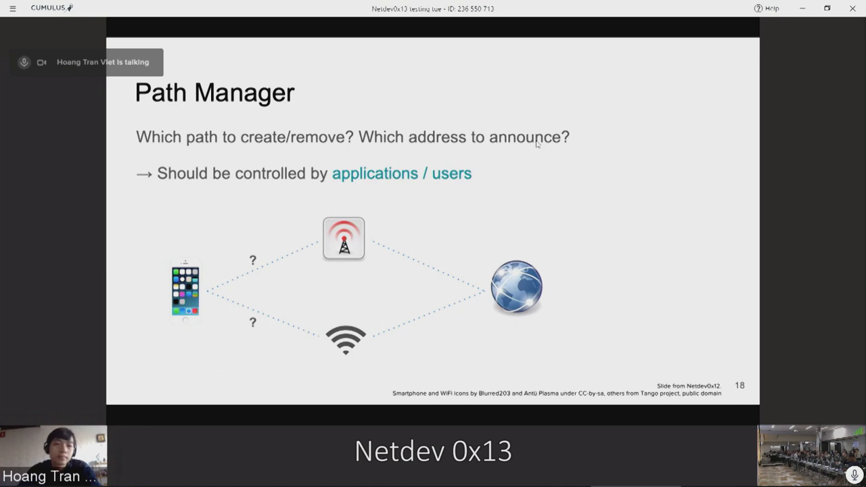
Advance to the Supporting user-defined Path Managers slide with the Netlink-based framework.
key("Right")
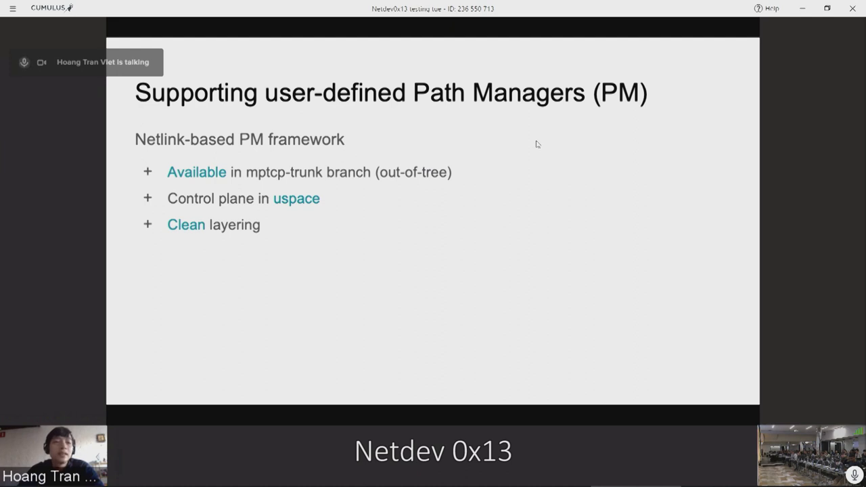
Reveal the Path Manager issue bullets, then move to the Open subflows slide.
key("right")
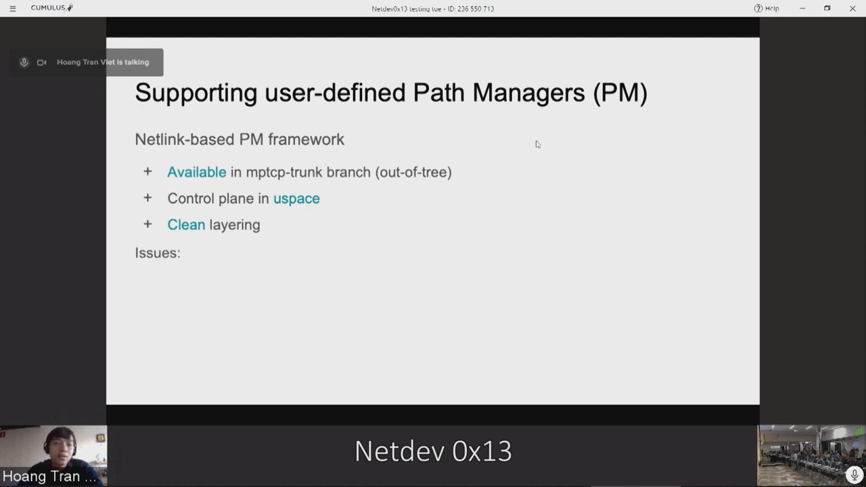
key("right")
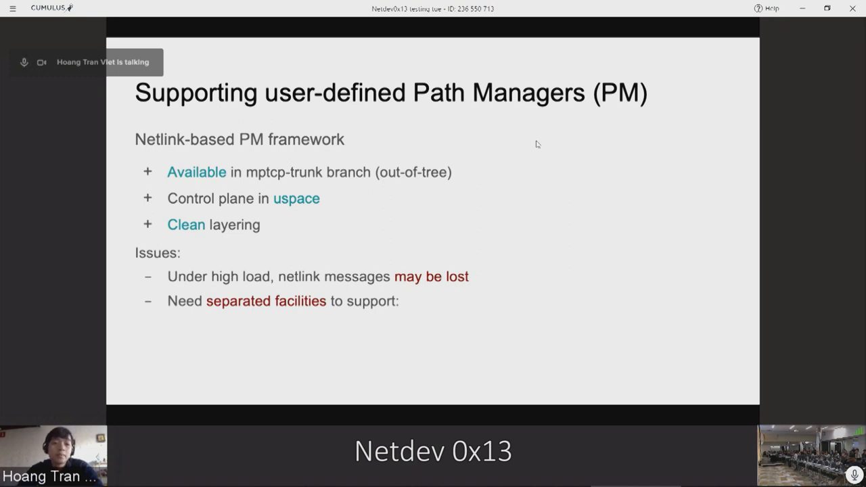
key("Right")
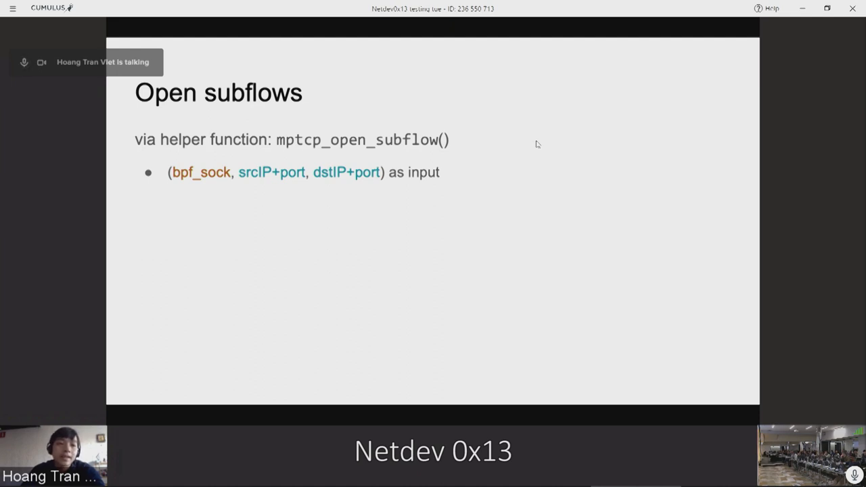
Reveal the remaining Open subflows bullets, ending at the Backup slides divider.
key("Right")
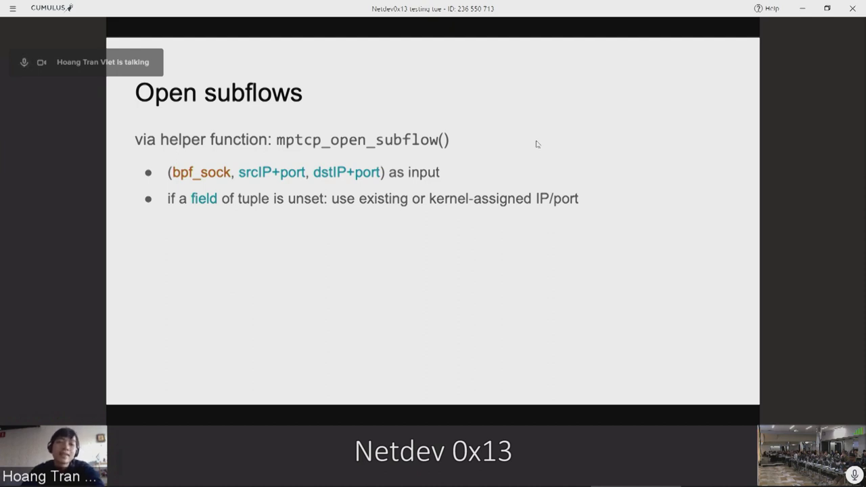
key("right")
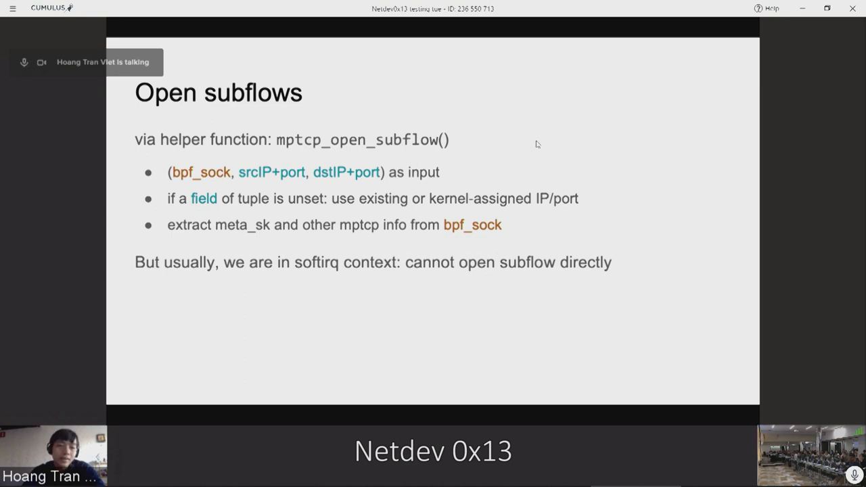
key("right")
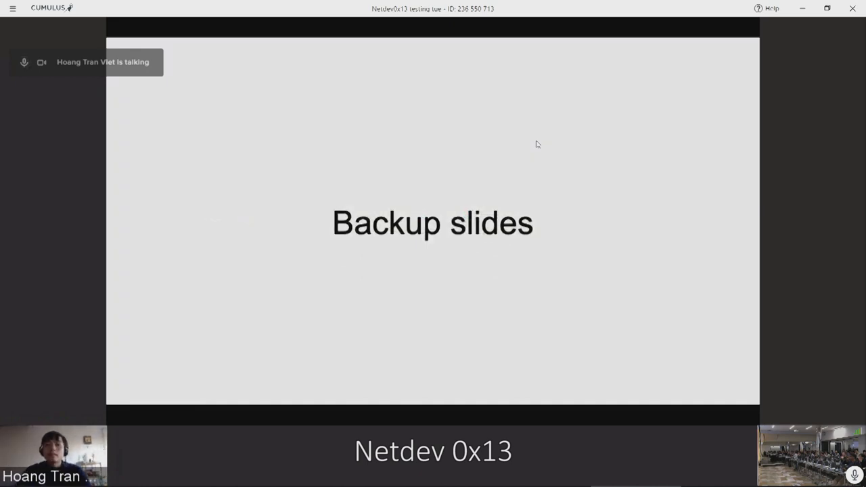
mouse_move(680, 303)
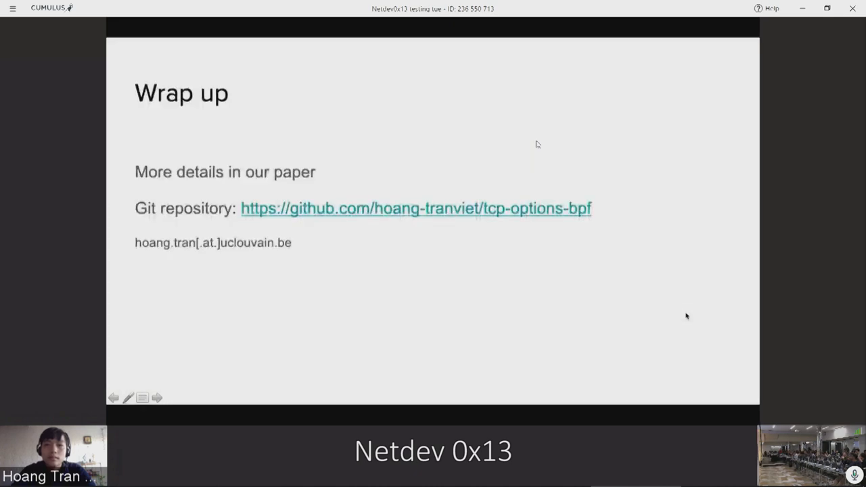
mouse_move(663, 218)
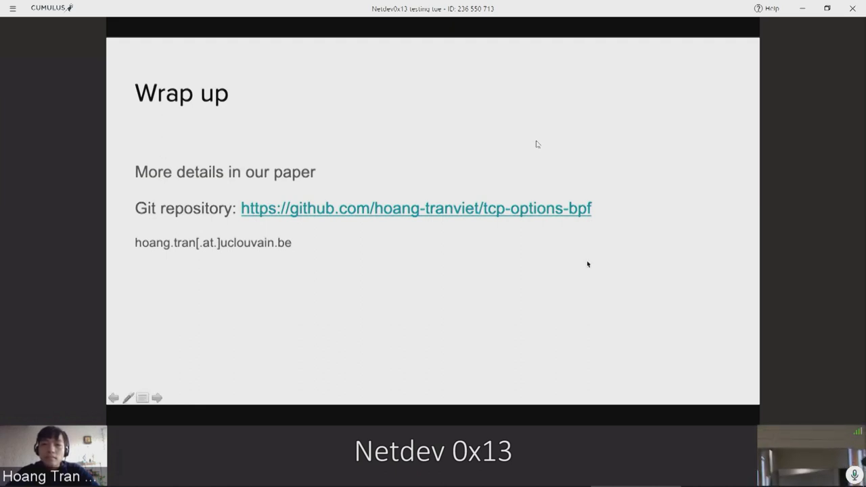
mouse_move(585, 264)
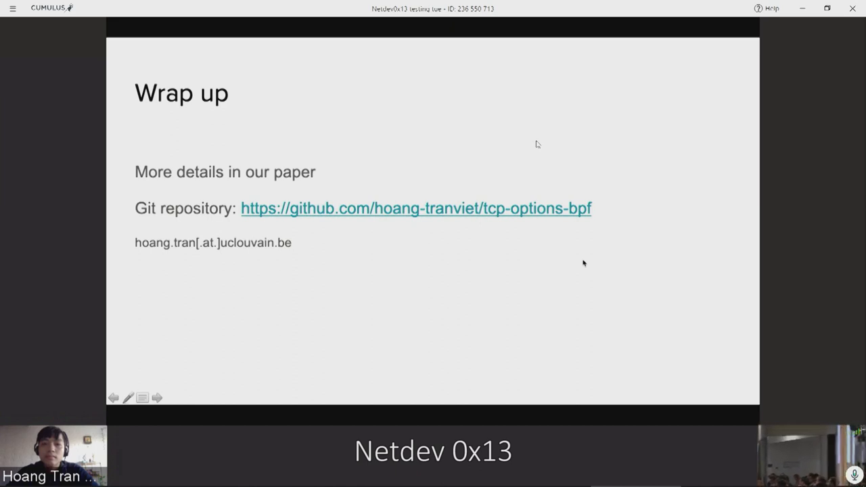